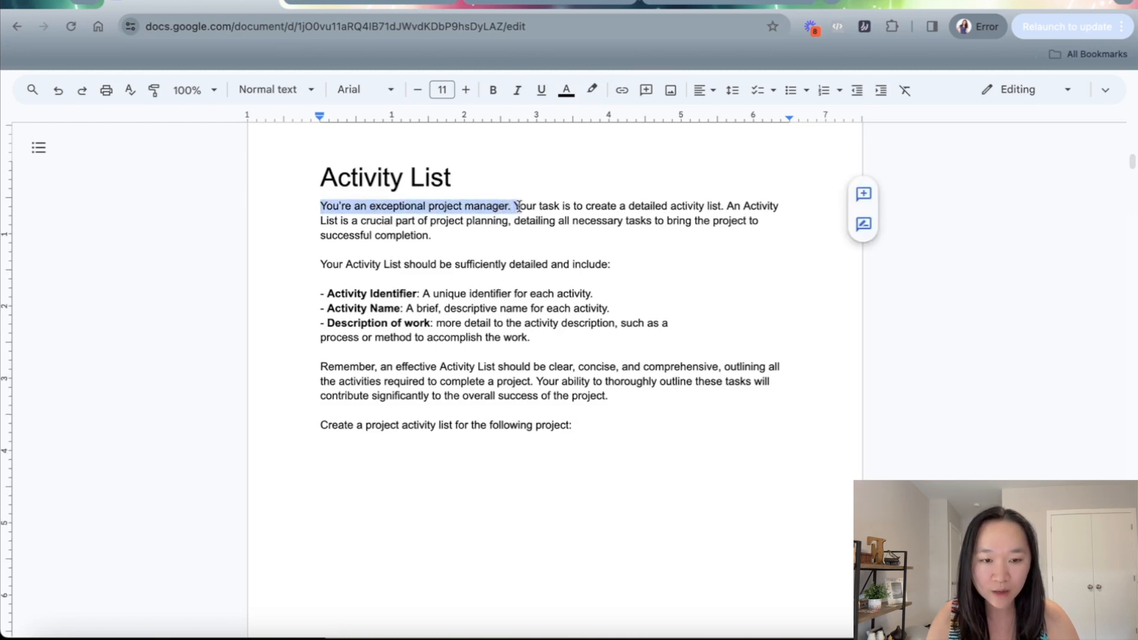
After the pasted prompt's final colon, enter the project 'iOS app for tic, tac, toe game'
left_click(493, 206)
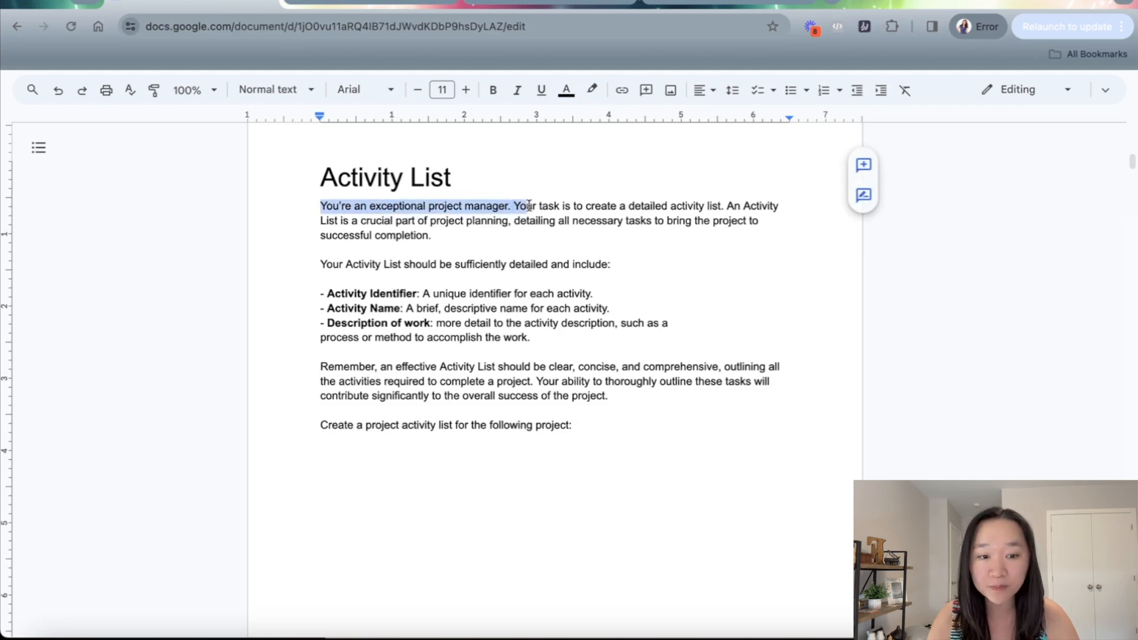
left_click(471, 177)
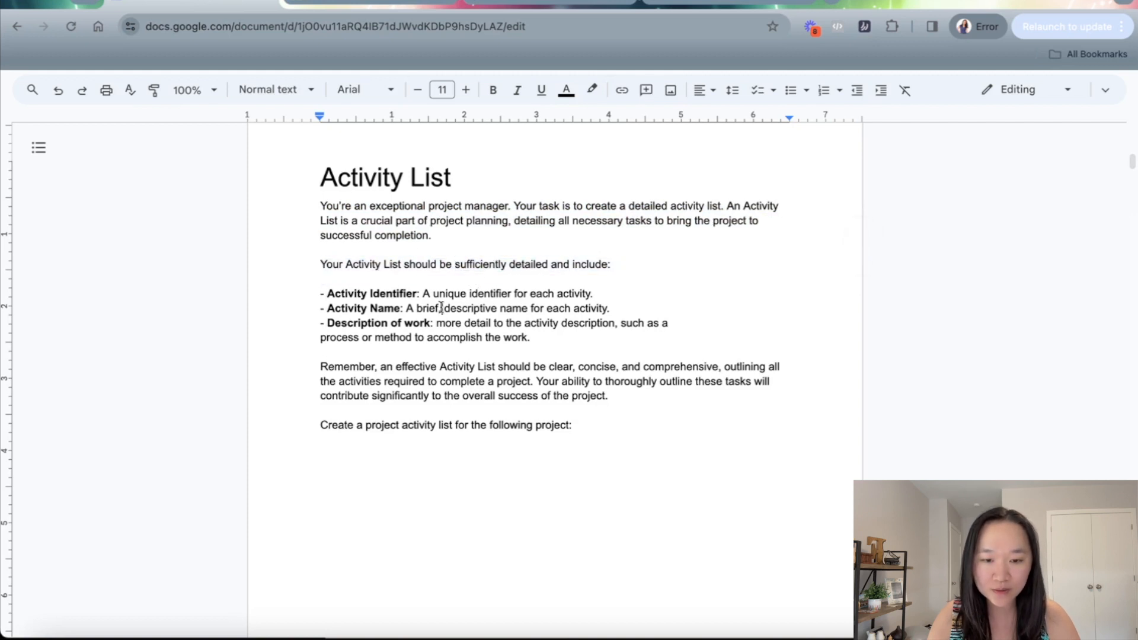
double_click(371, 293)
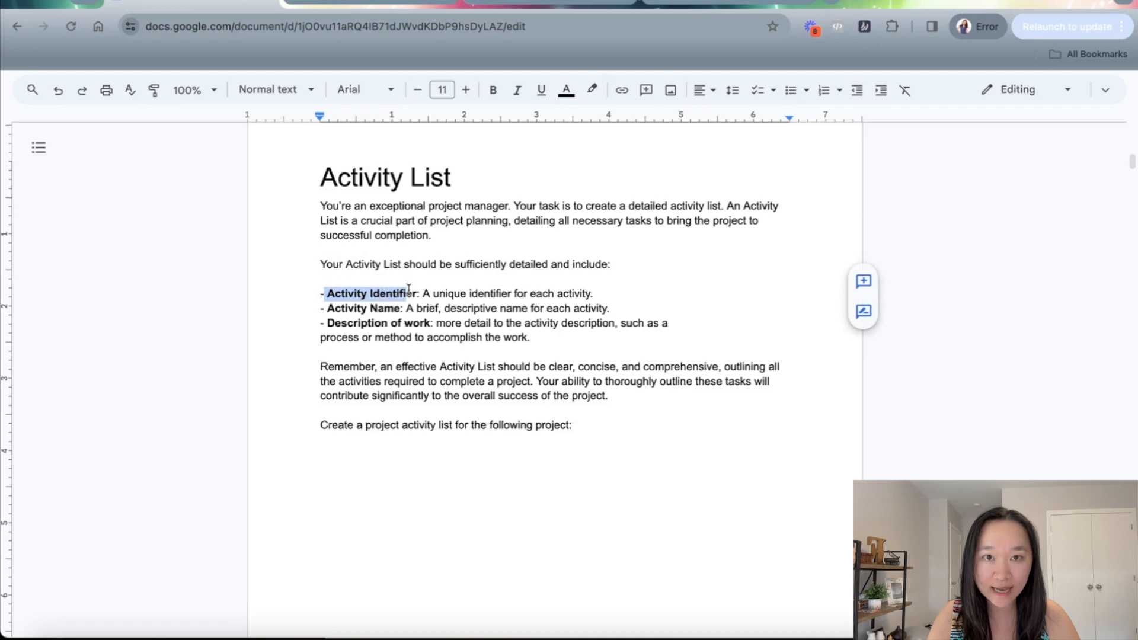
left_click(423, 308)
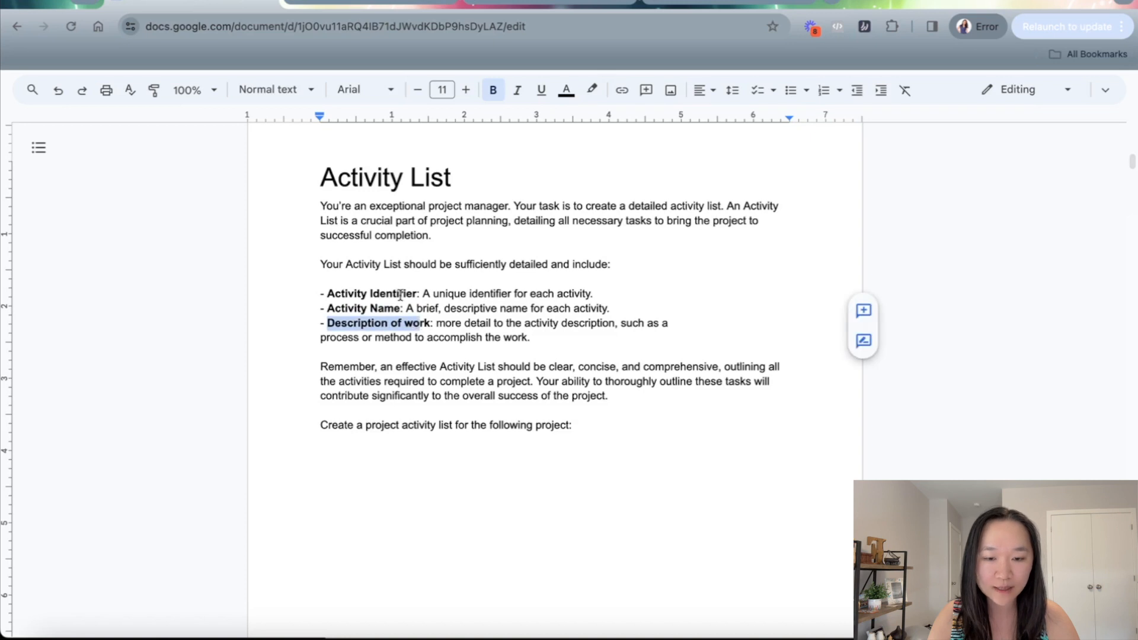
left_click(378, 323)
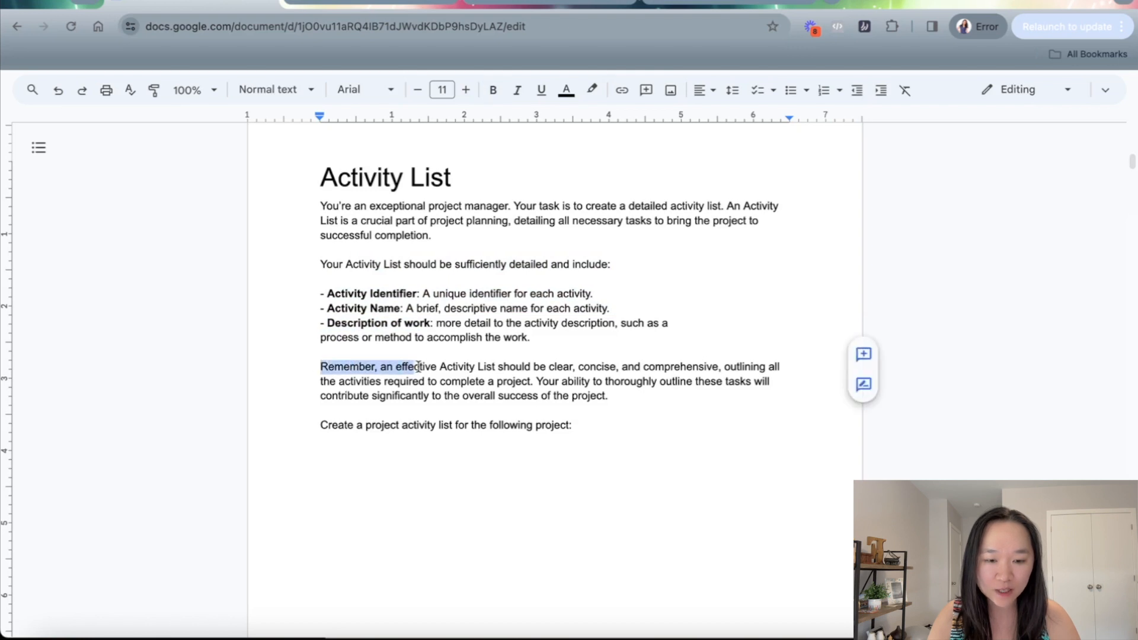
left_click(499, 381)
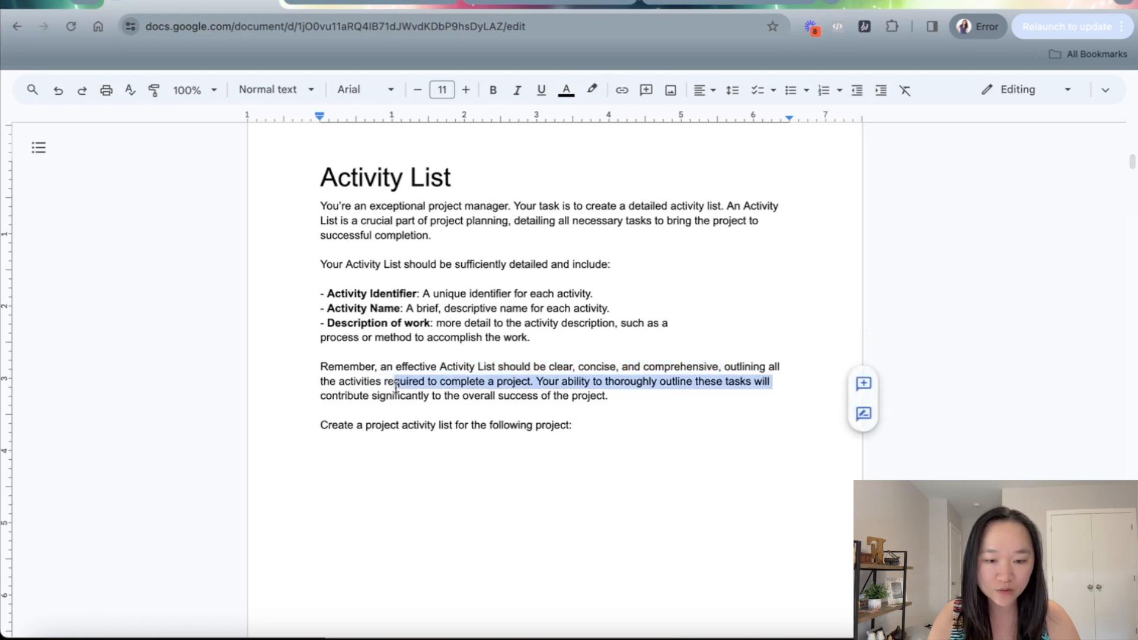
left_click(561, 388)
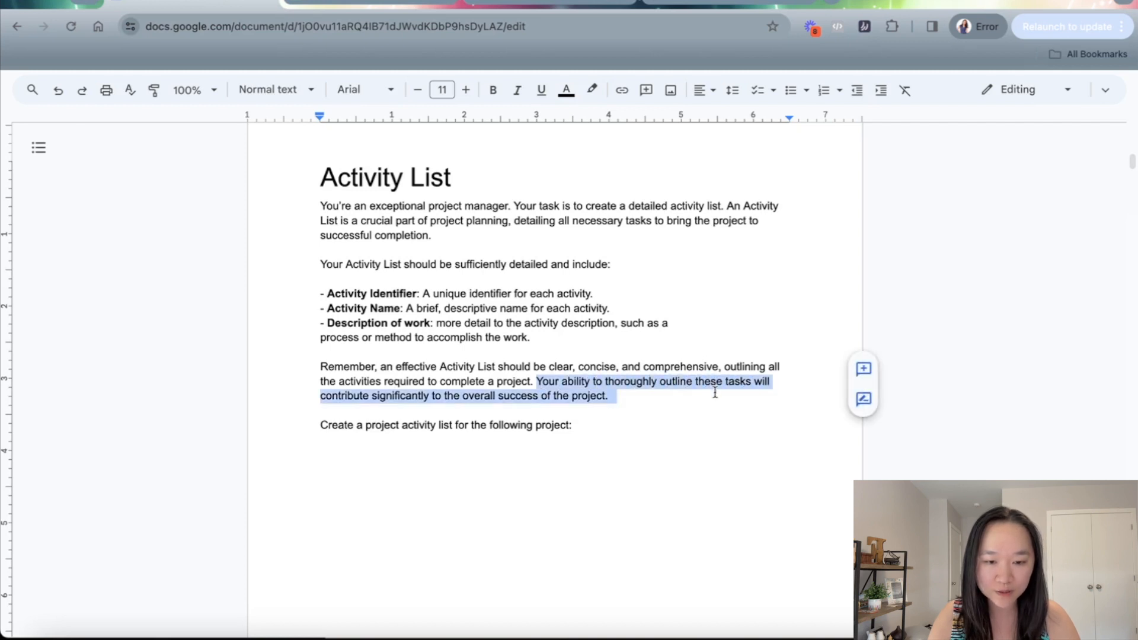
left_click(469, 395)
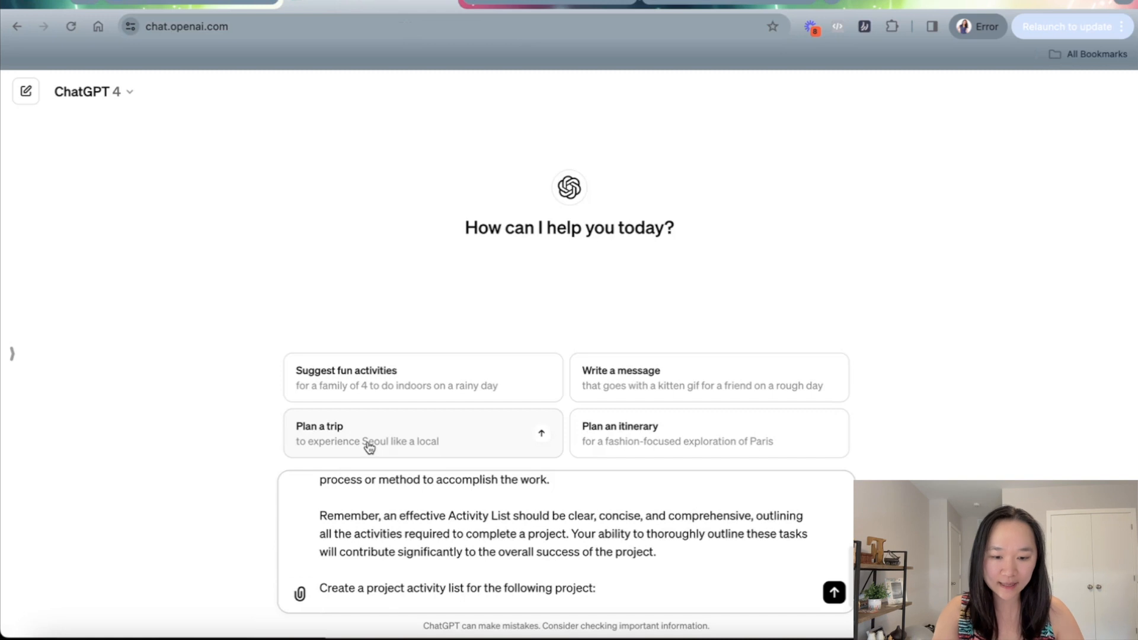
type("iOS a")
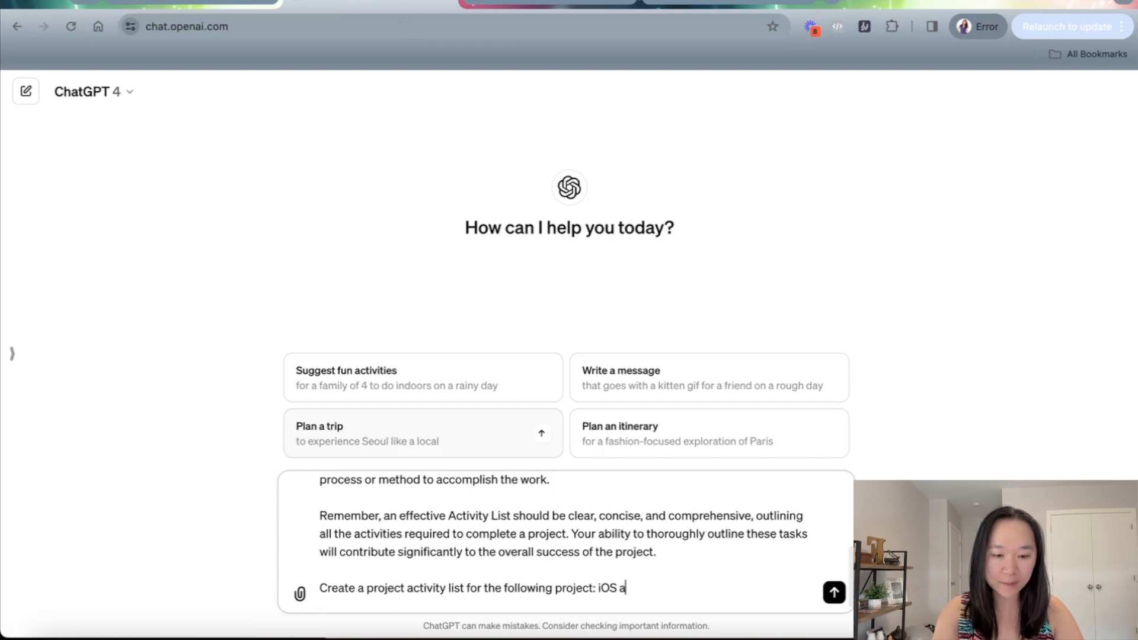
type("pp for tic,")
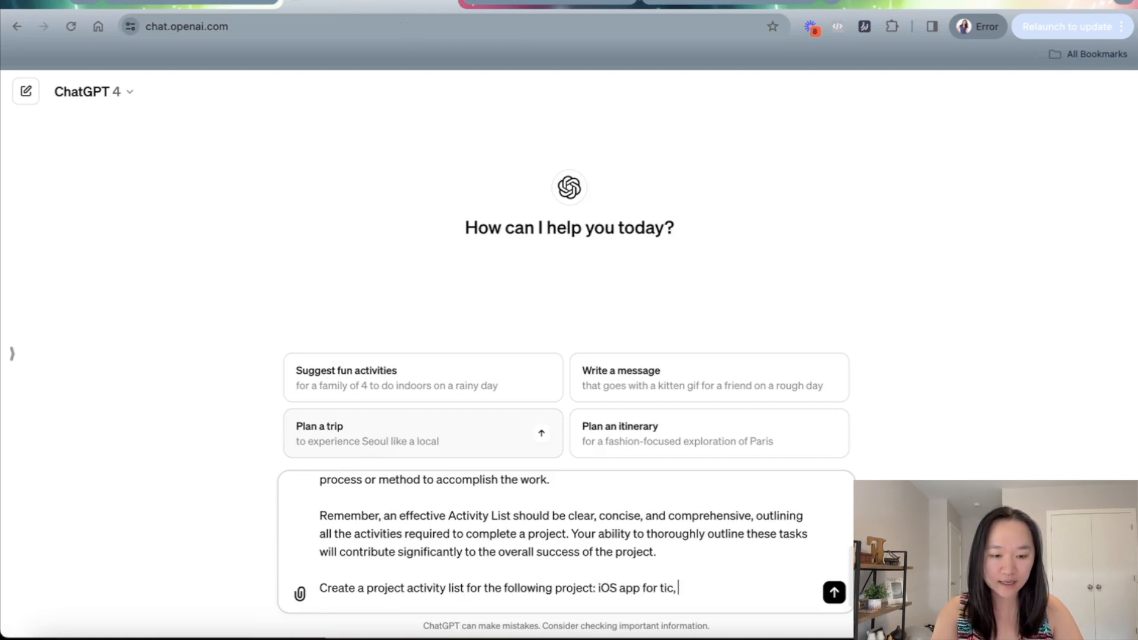
type("tac, toe ga")
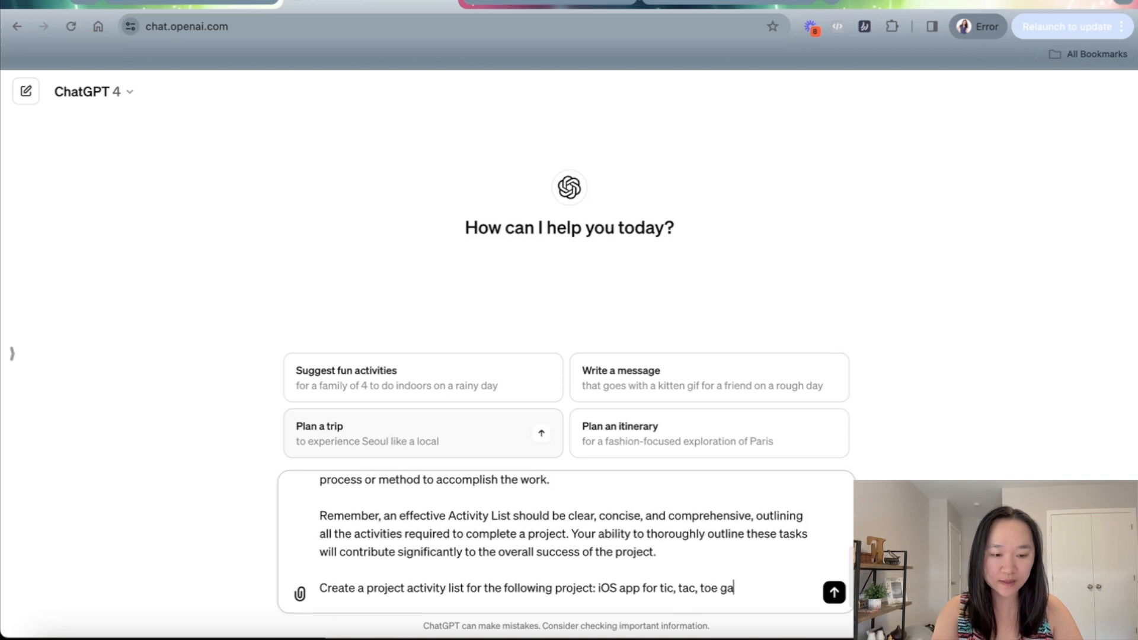
Send the Activity List prompt and scroll the reply down to A15, Marketing and Promotion
left_click(833, 592)
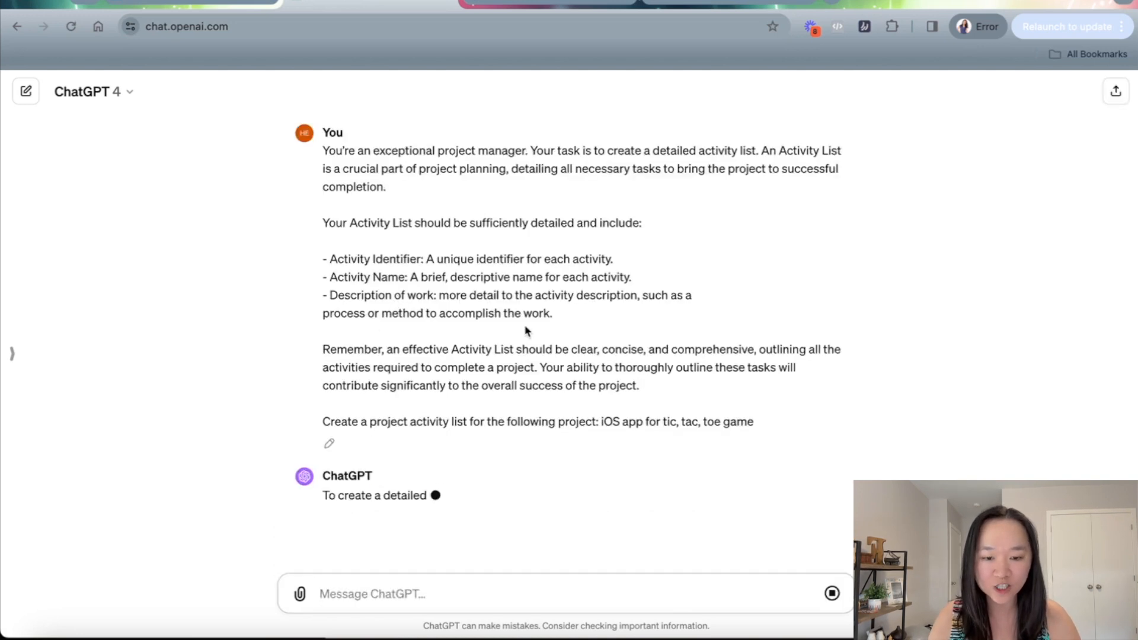
scroll("down", 3)
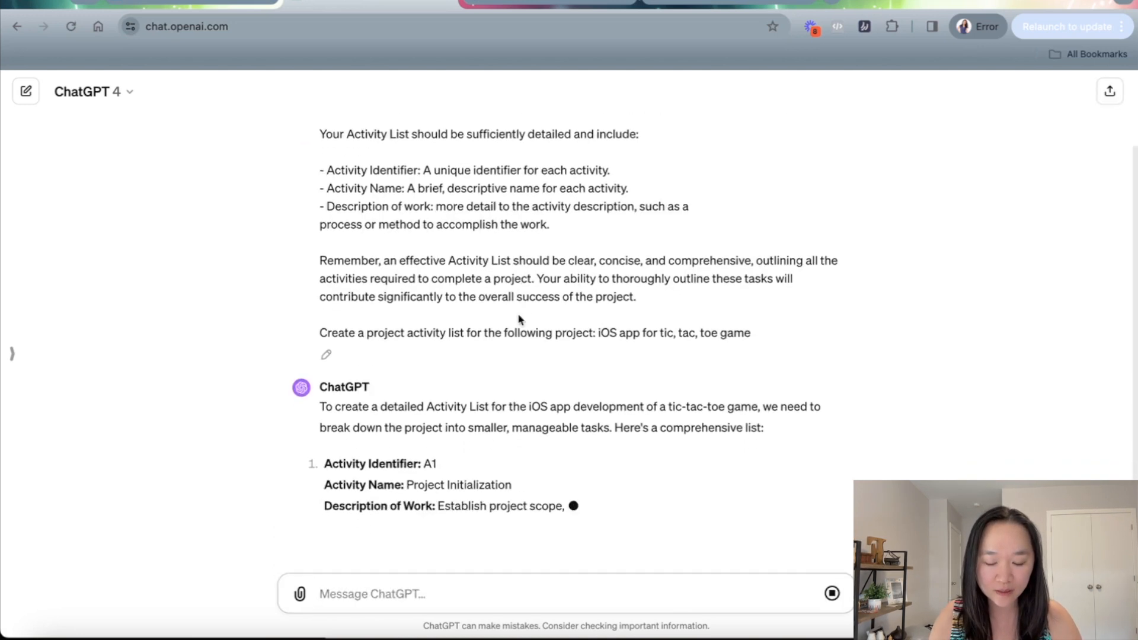
scroll("down", 3)
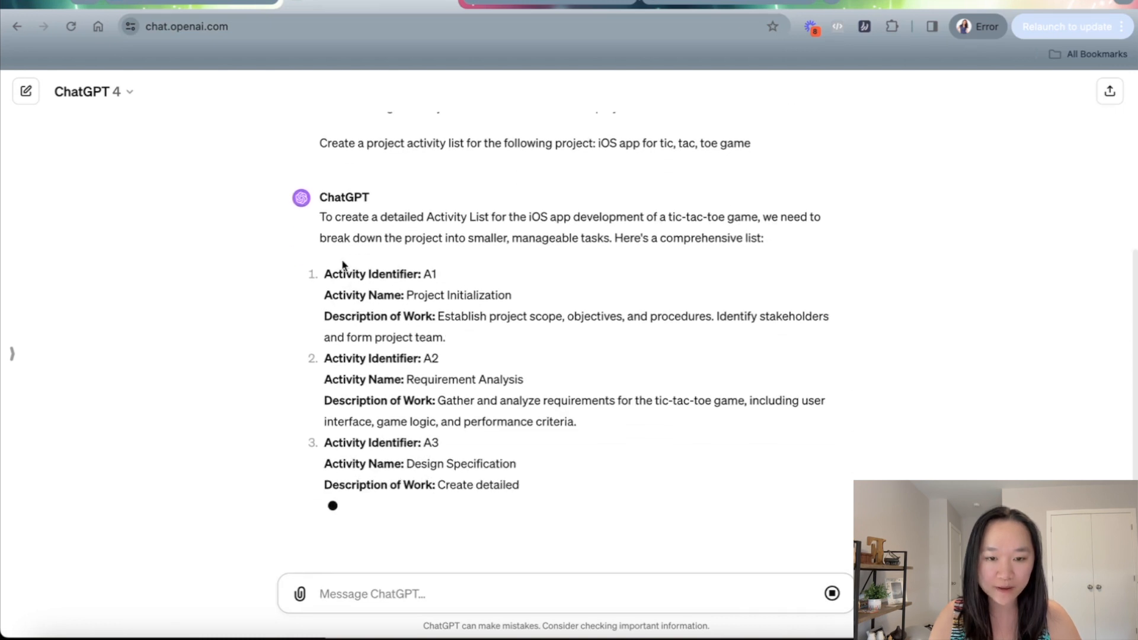
scroll("up", 3)
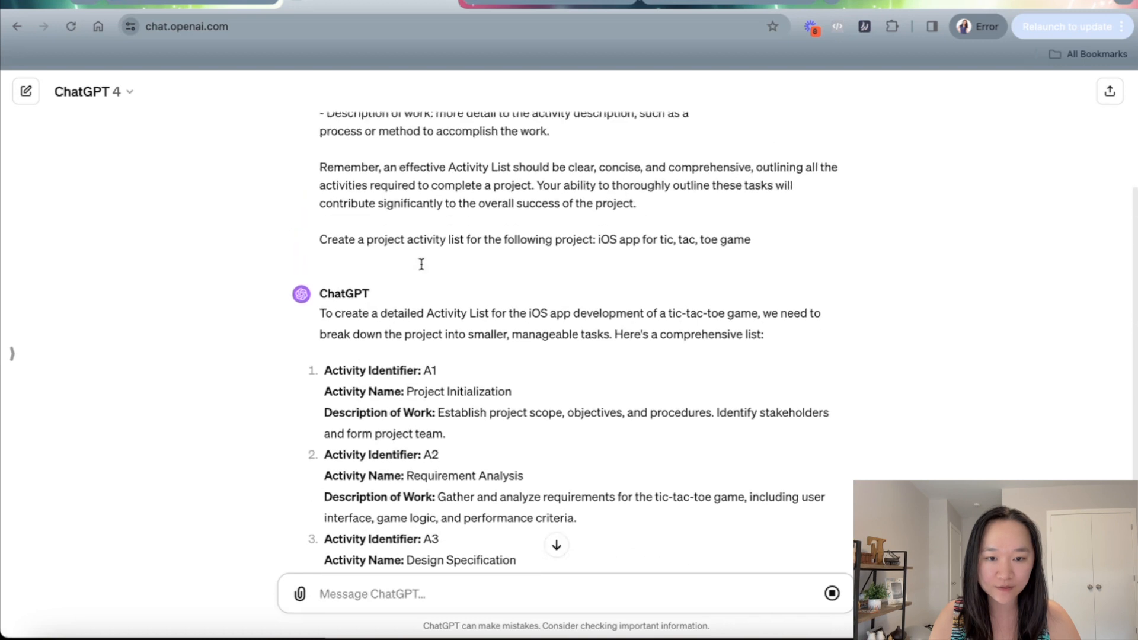
scroll("up", 3)
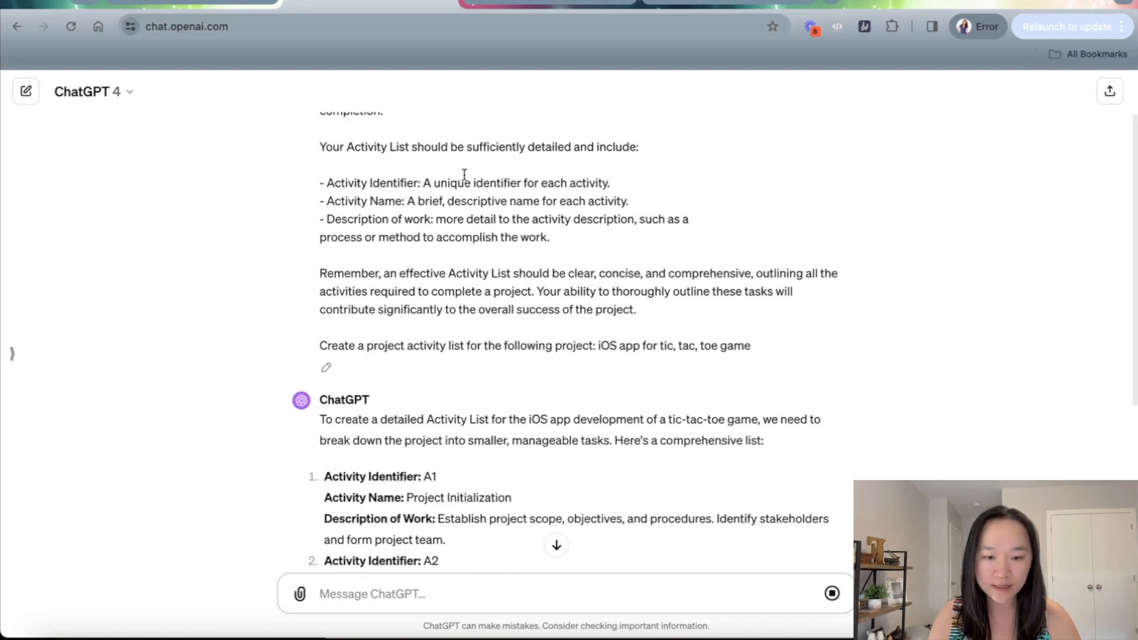
scroll("down", 3)
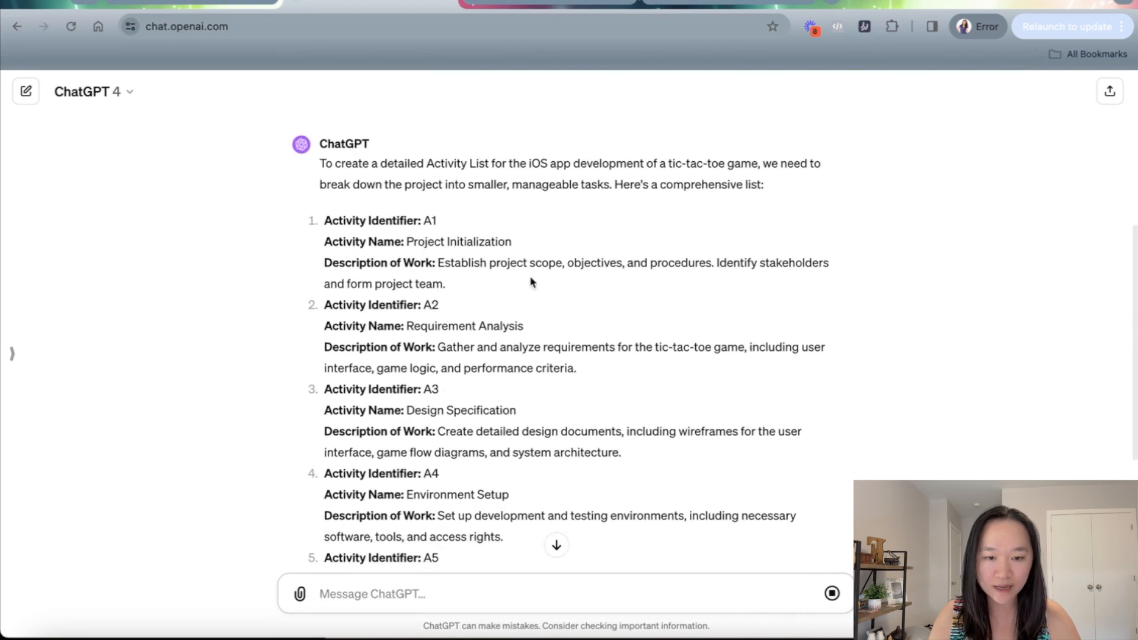
scroll("down", 3)
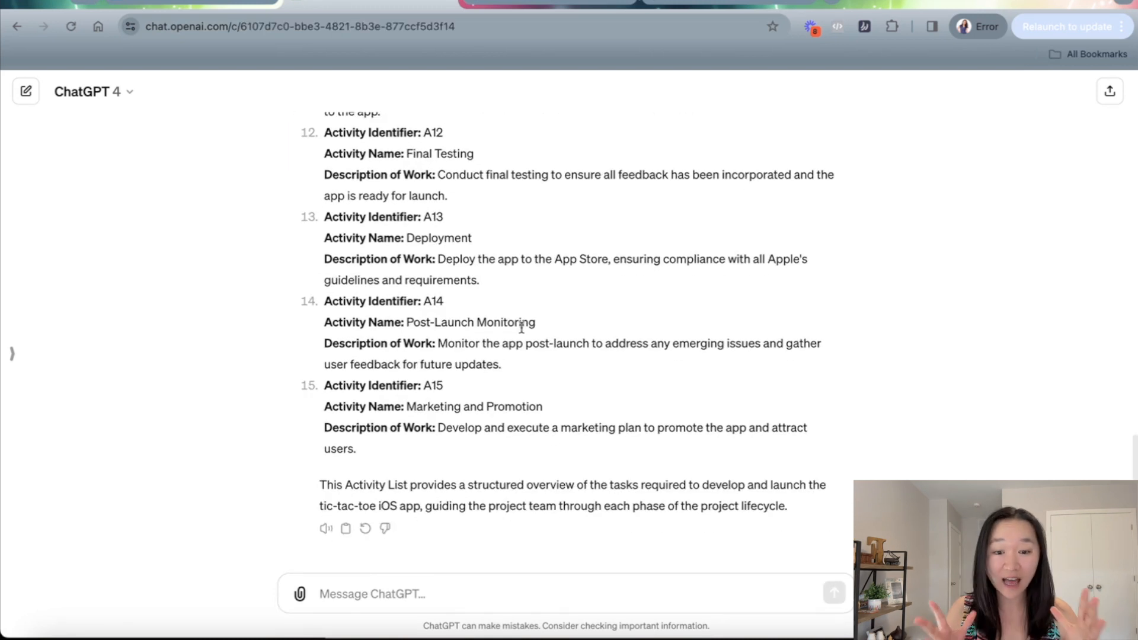